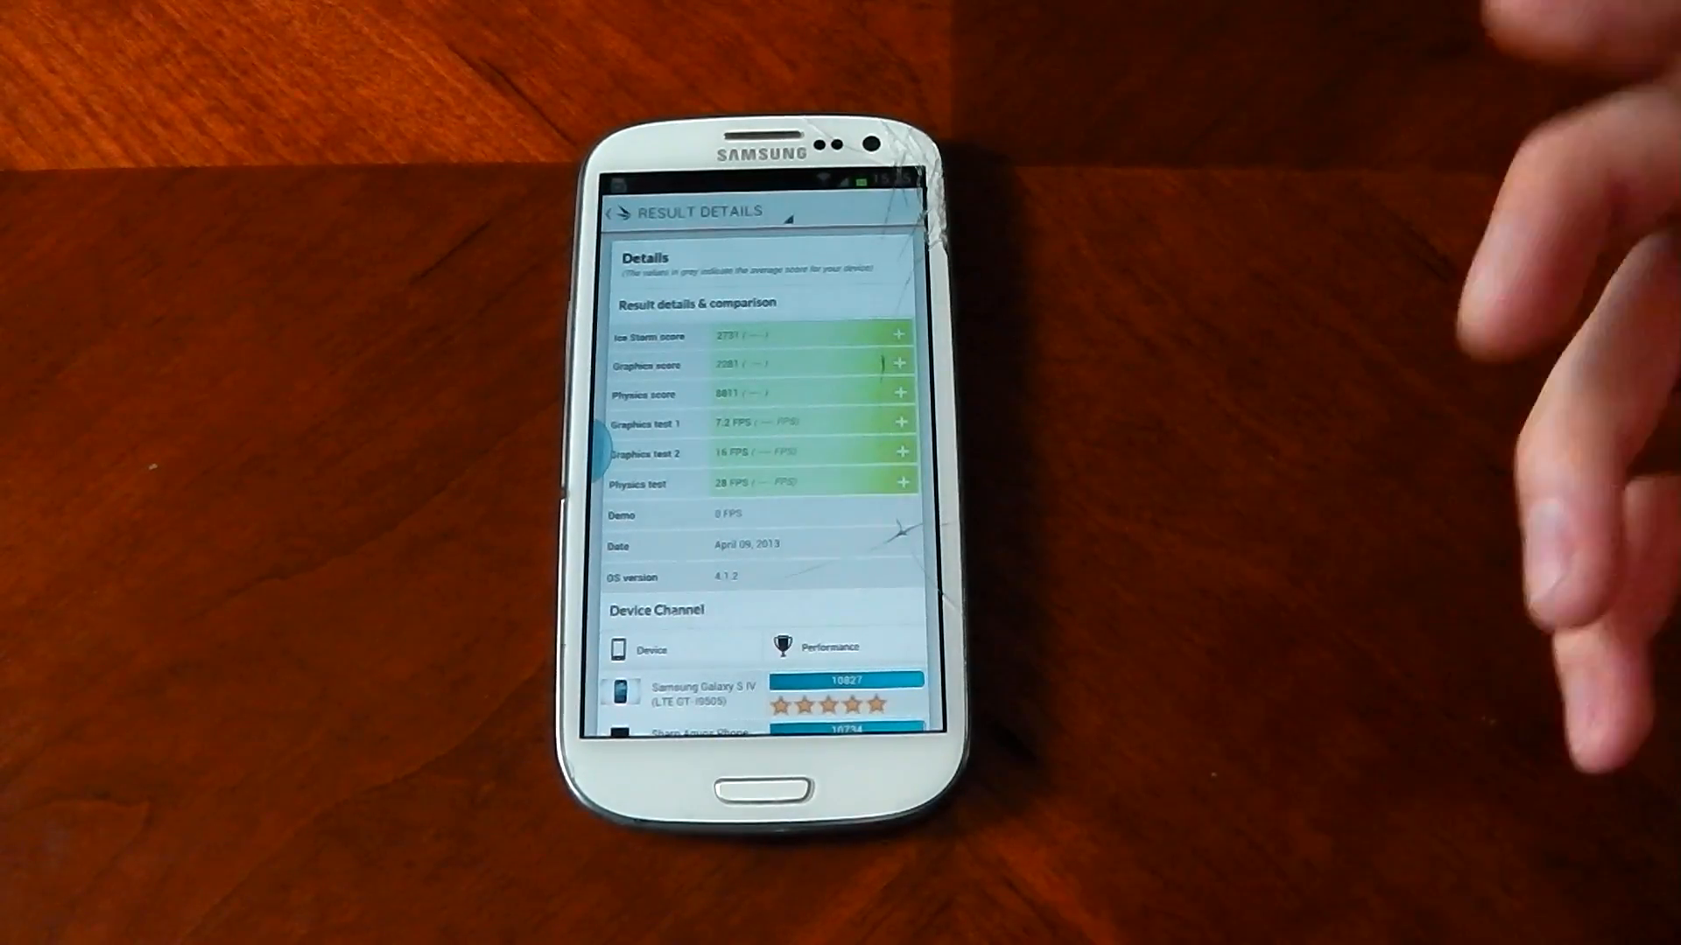
Scroll up the Ice Storm result details and go back to the 3DMark home screen.
scroll("up", 3)
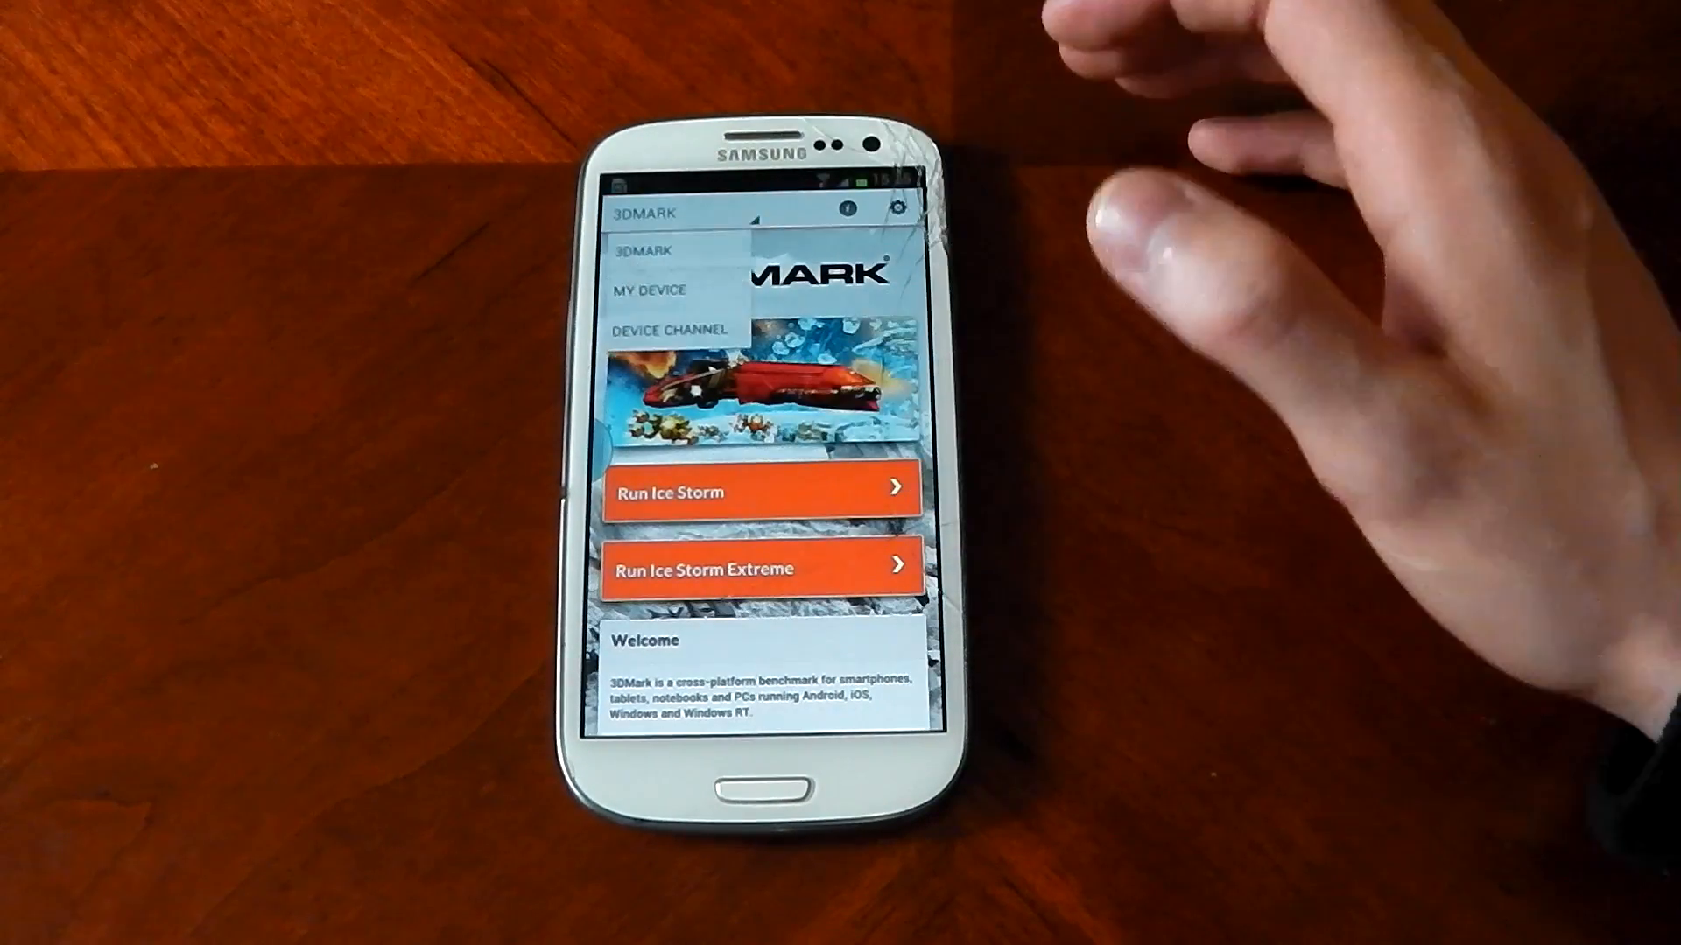
left_click(666, 329)
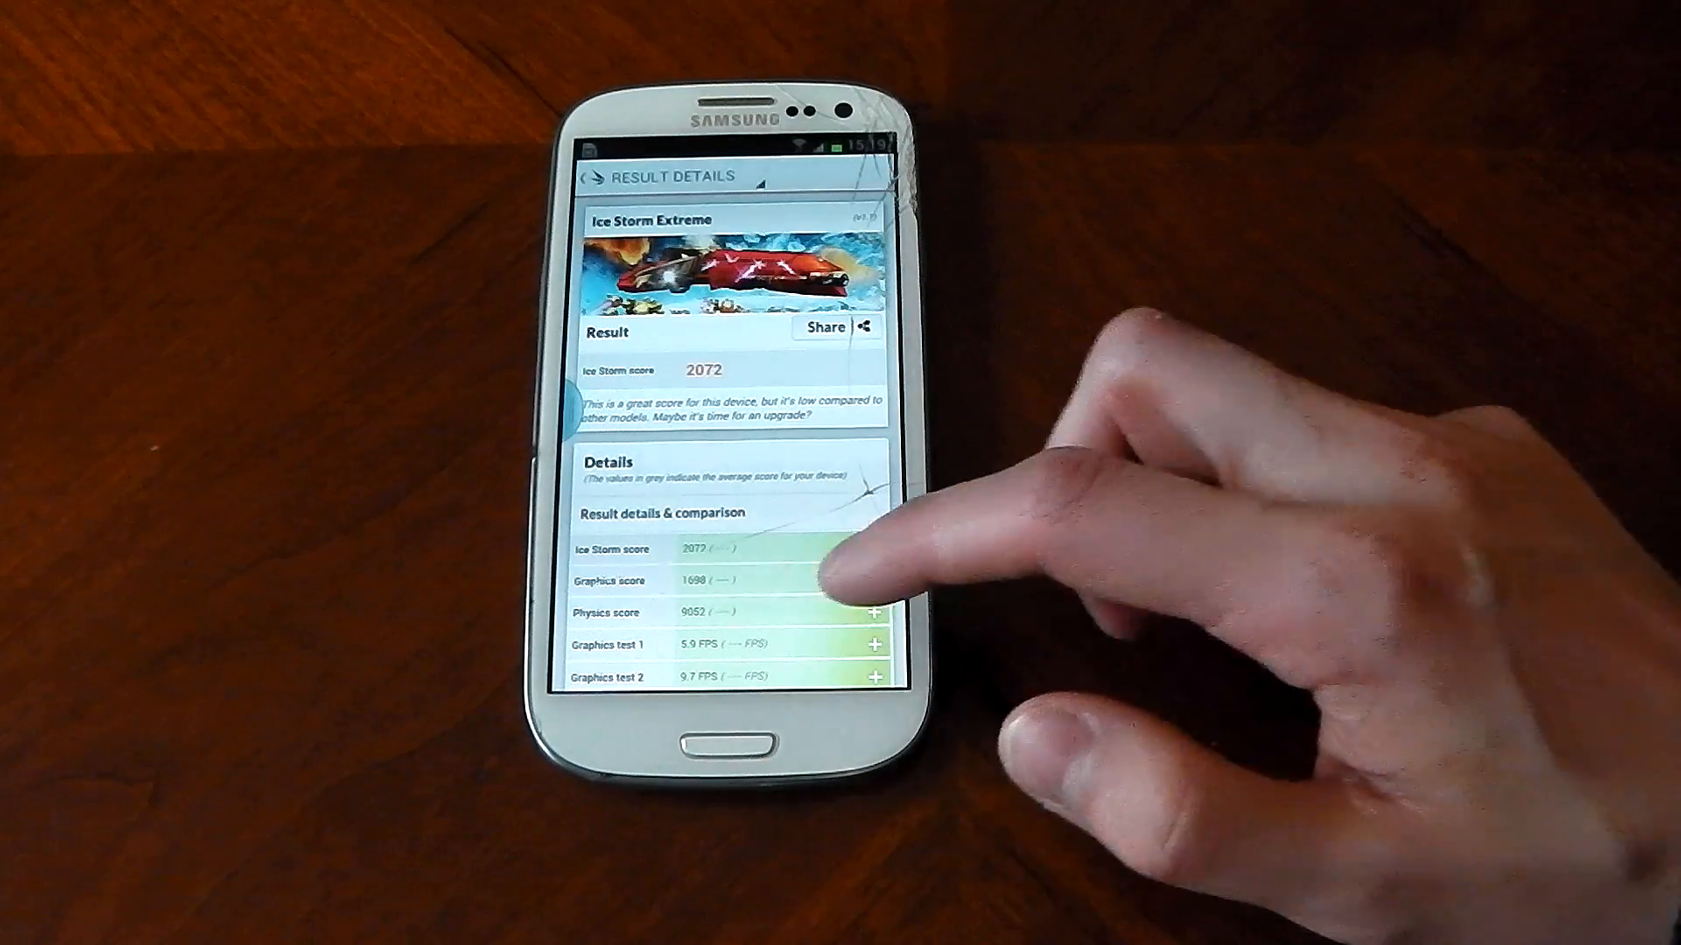
Scroll through the Ice Storm Extreme breakdown: score 2072, graphics 1698, physics 9052.
scroll("down", 3)
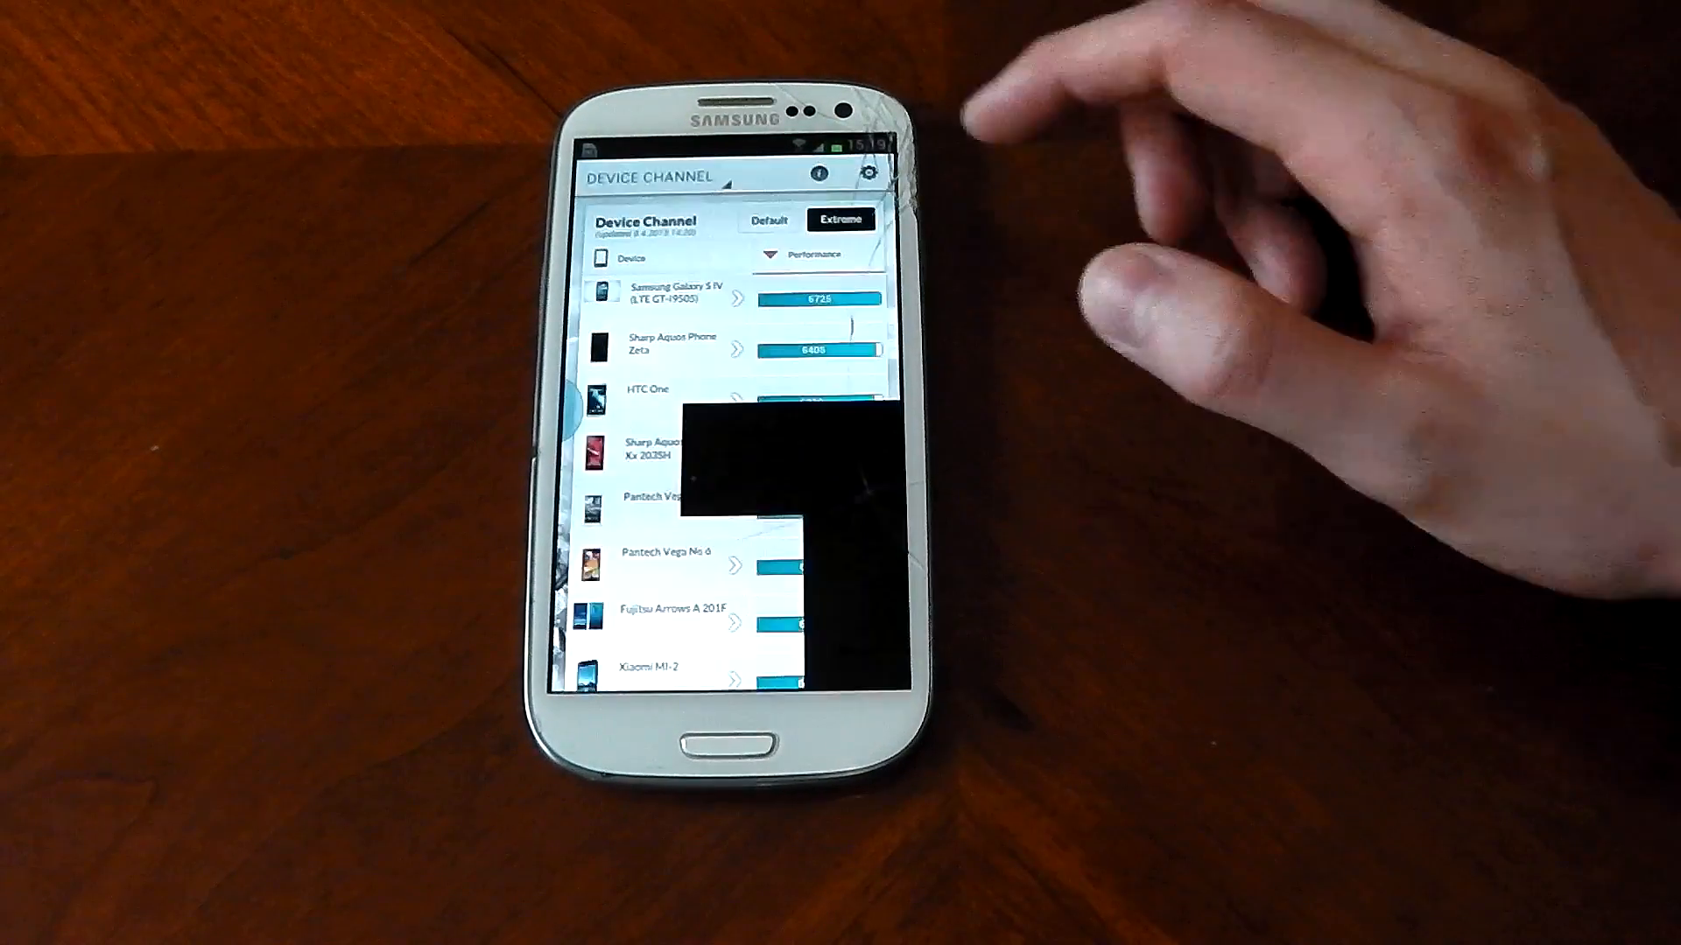
Scroll the Extreme device ranking down to entries like Asus PadFone 2 and LG Nexus 4.
scroll("down", 3)
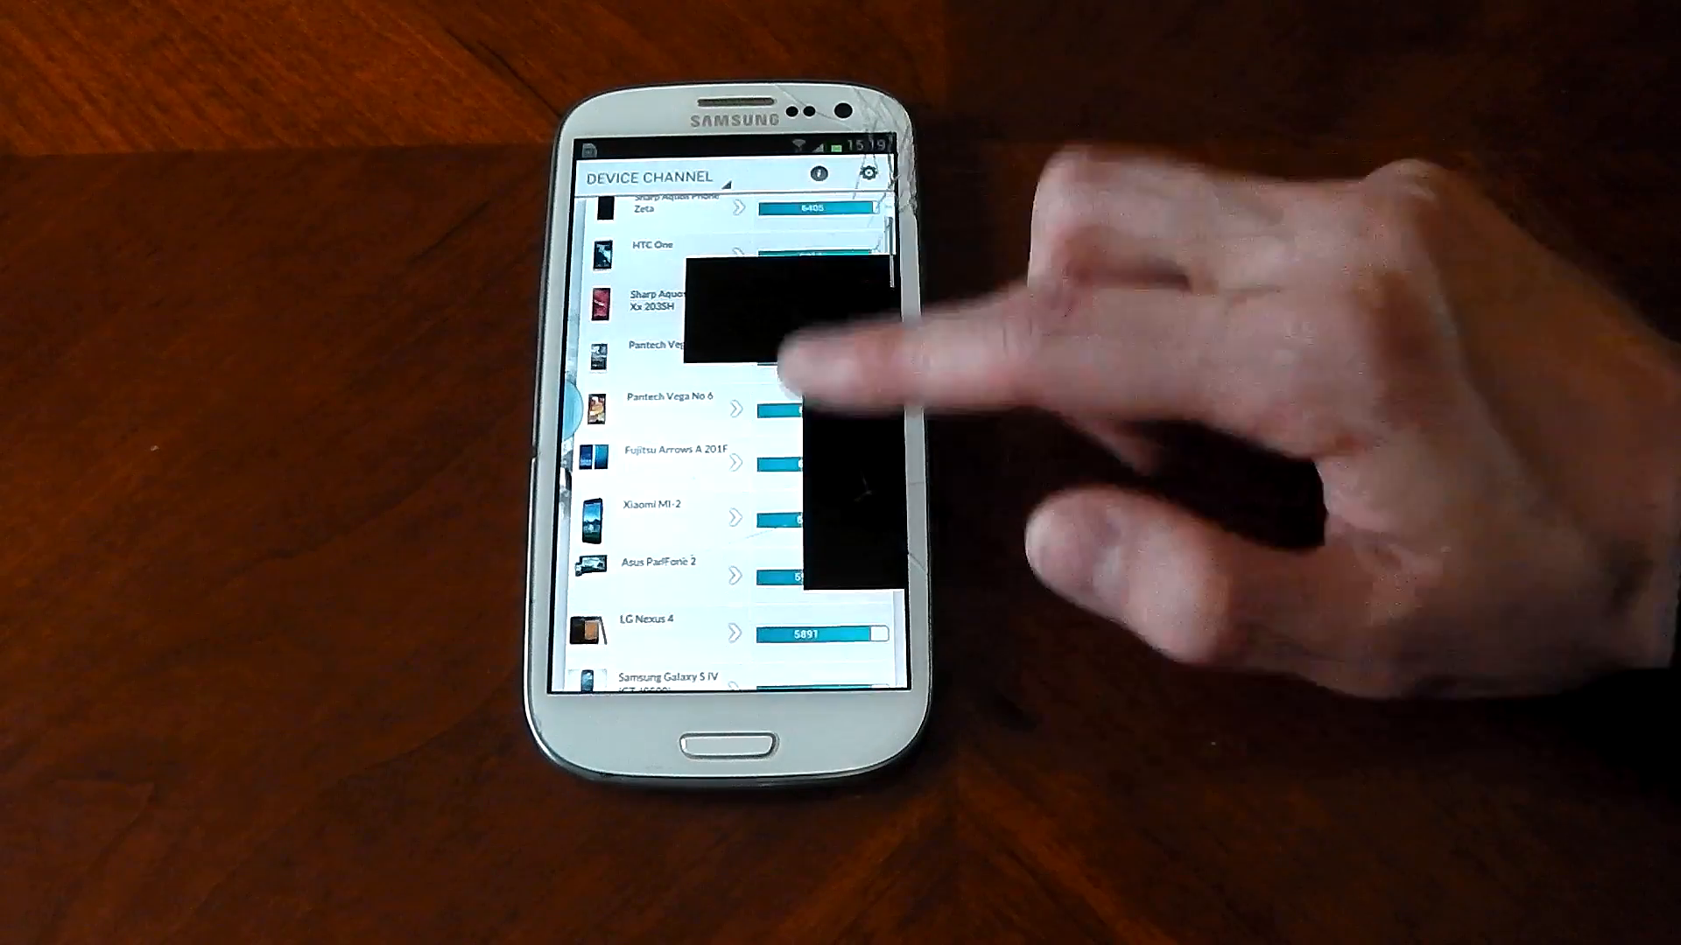